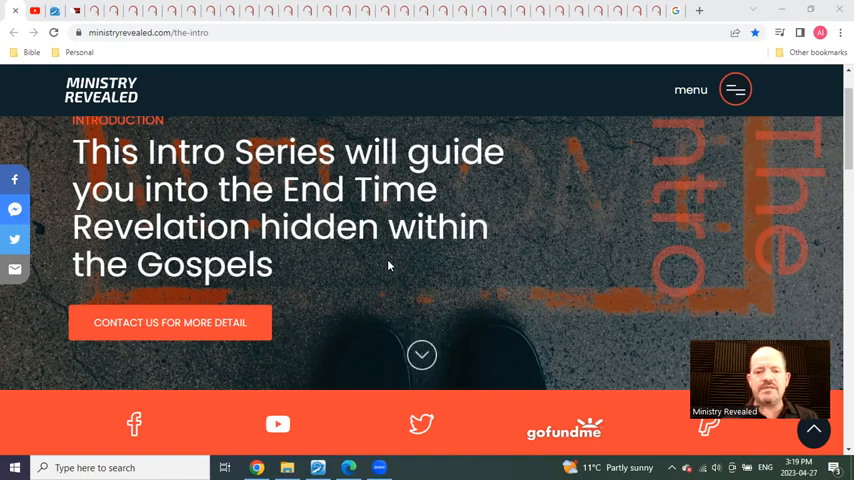
- Scroll the Intro page to the video entries for The revealing of the 14 and It's ALL Because of Matthew! with their Download buttons
{"action": "scroll", "scroll_direction": "down", "scroll_amount": 3}
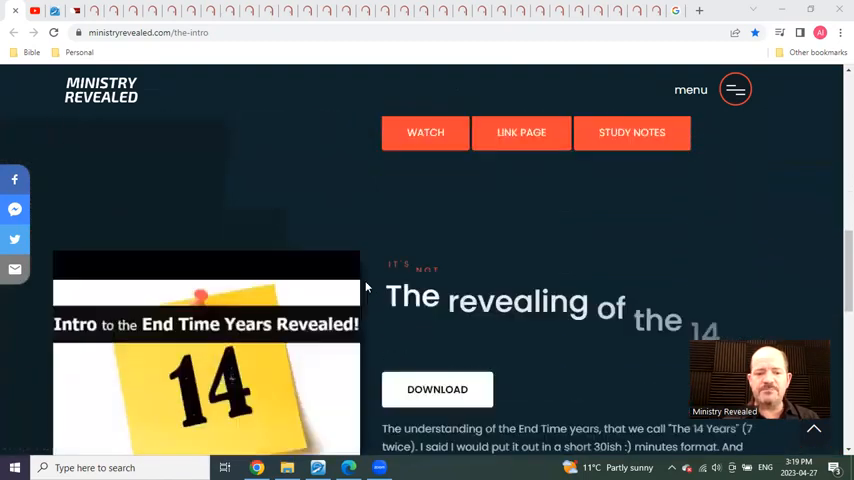
{"action": "scroll", "scroll_direction": "down", "scroll_amount": 3}
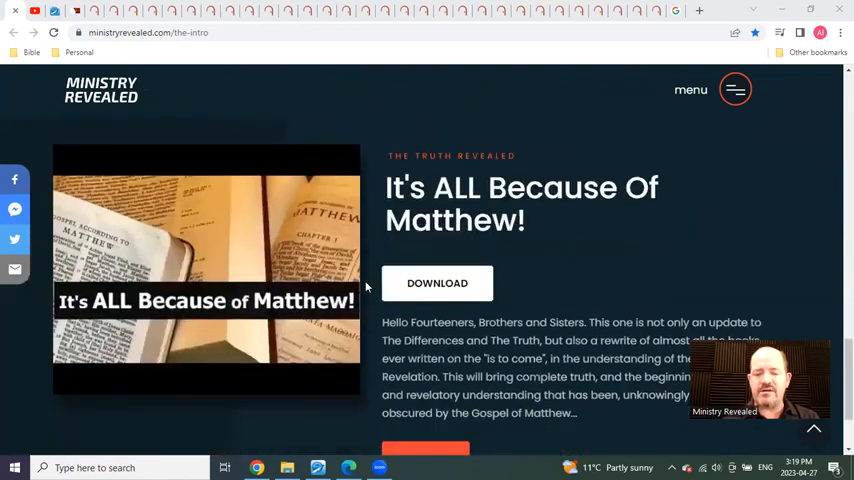
{"action": "scroll", "scroll_direction": "down", "scroll_amount": 3}
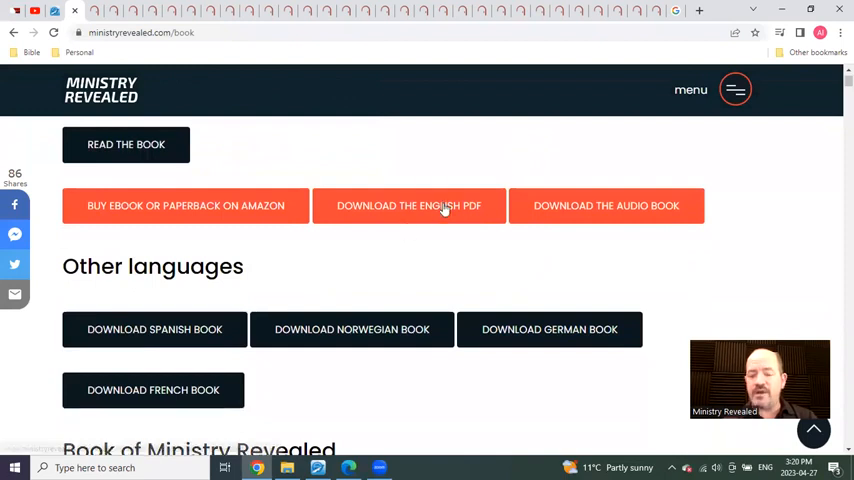
{"action": "mouse_move", "coordinate": [588, 264]}
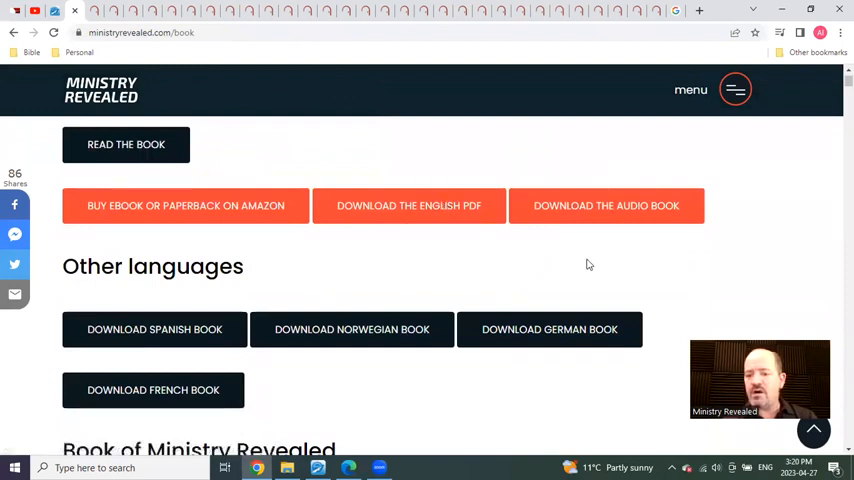
{"action": "mouse_move", "coordinate": [208, 358]}
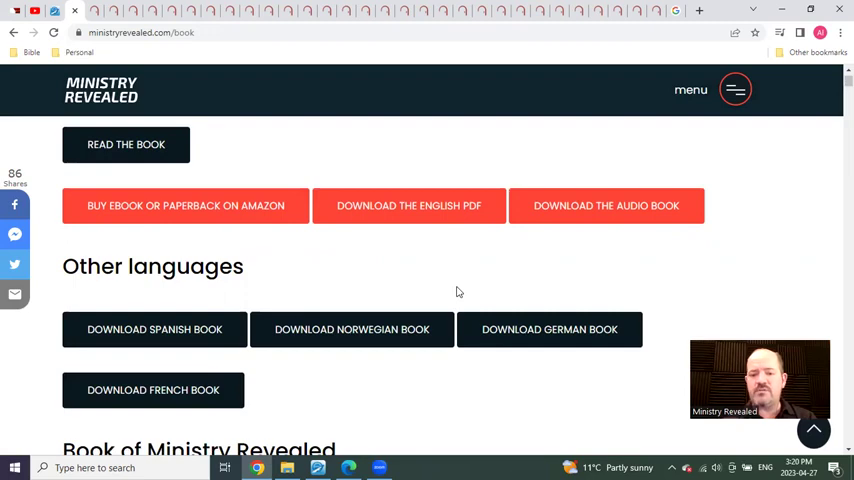
{"action": "scroll", "scroll_direction": "down", "scroll_amount": 3}
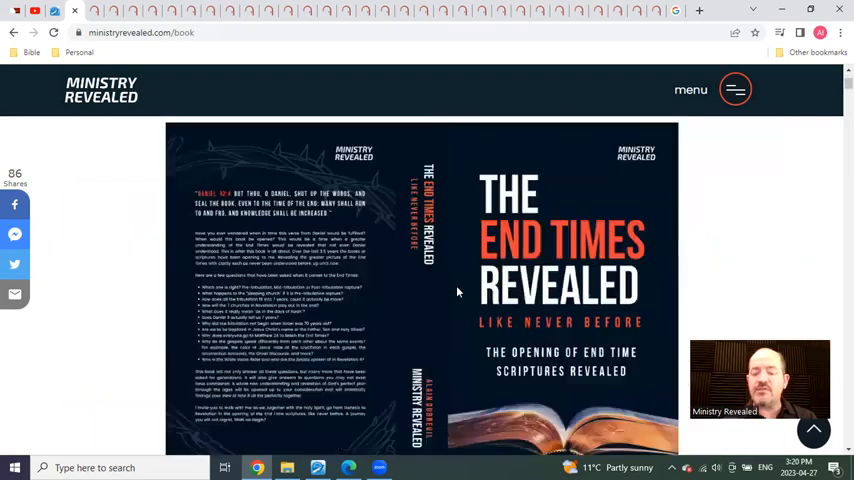
{"action": "scroll", "scroll_direction": "down", "scroll_amount": 3}
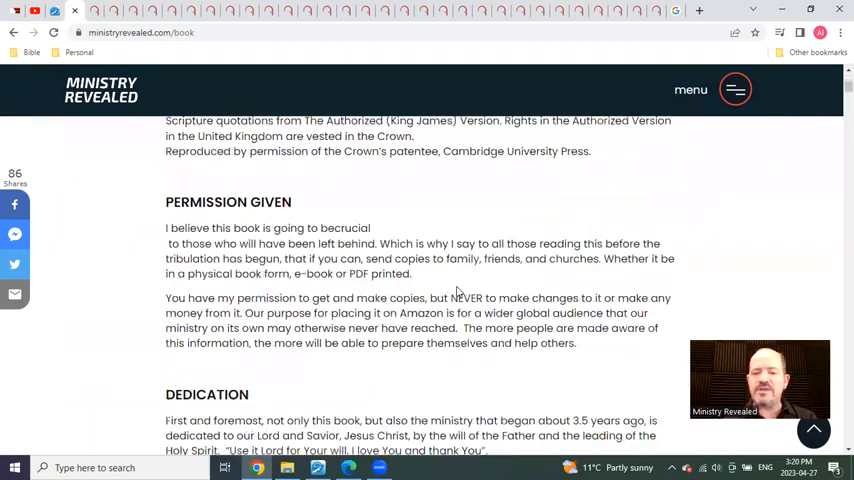
{"action": "scroll", "scroll_direction": "down", "scroll_amount": 3}
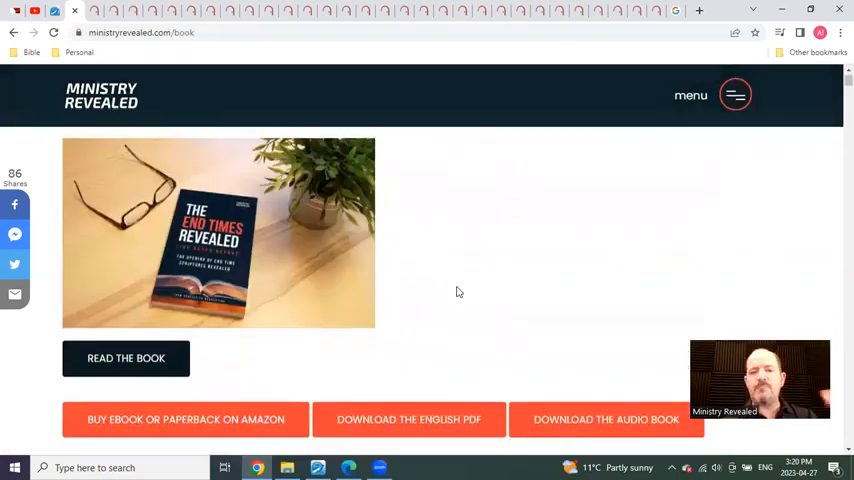
{"action": "scroll", "scroll_direction": "down", "scroll_amount": 3}
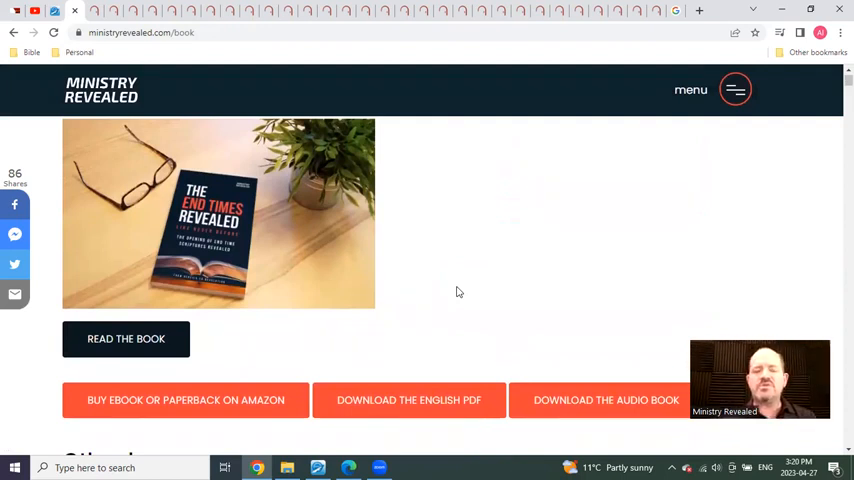
{"action": "mouse_move", "coordinate": [166, 132]}
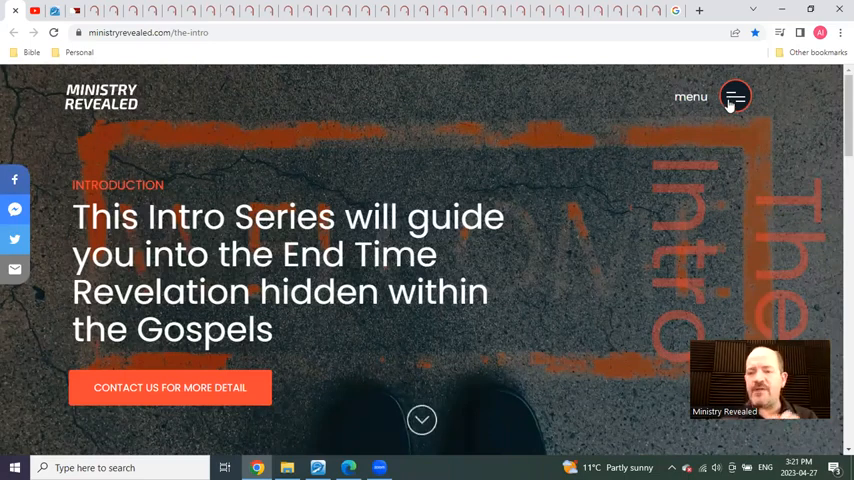
- Briefly show the navigation menu, then scroll to 'The revealing of the Gospels like never before' video
{"action": "left_click", "coordinate": [736, 96]}
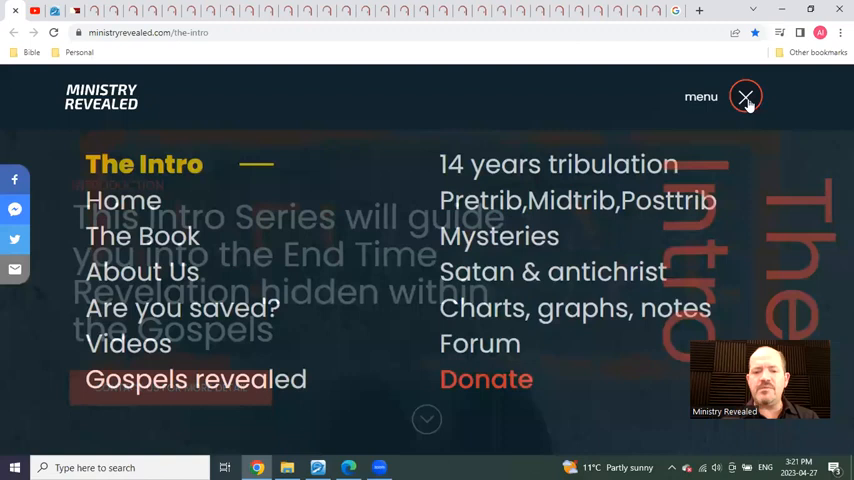
{"action": "left_click", "coordinate": [742, 96]}
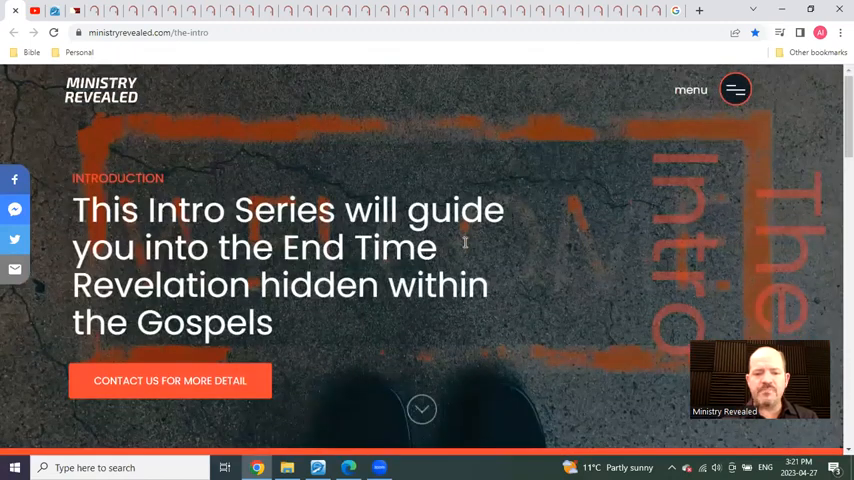
{"action": "scroll", "scroll_direction": "down", "scroll_amount": 3}
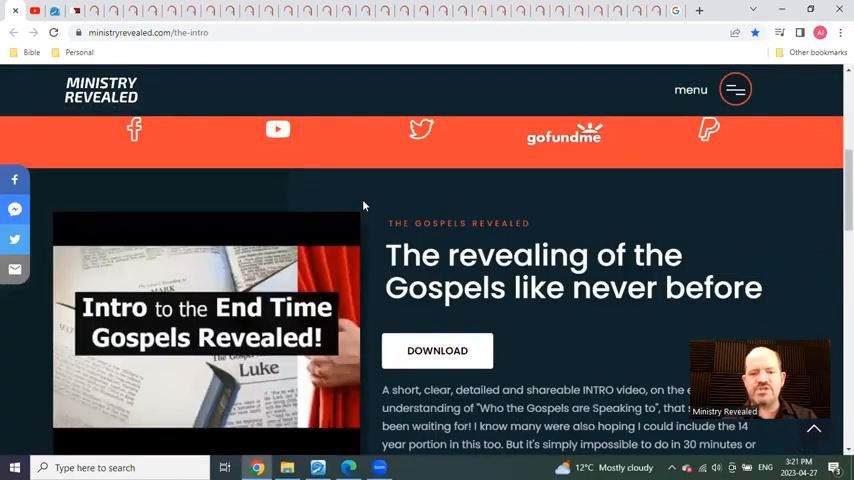
{"action": "scroll", "scroll_direction": "up", "scroll_amount": 3}
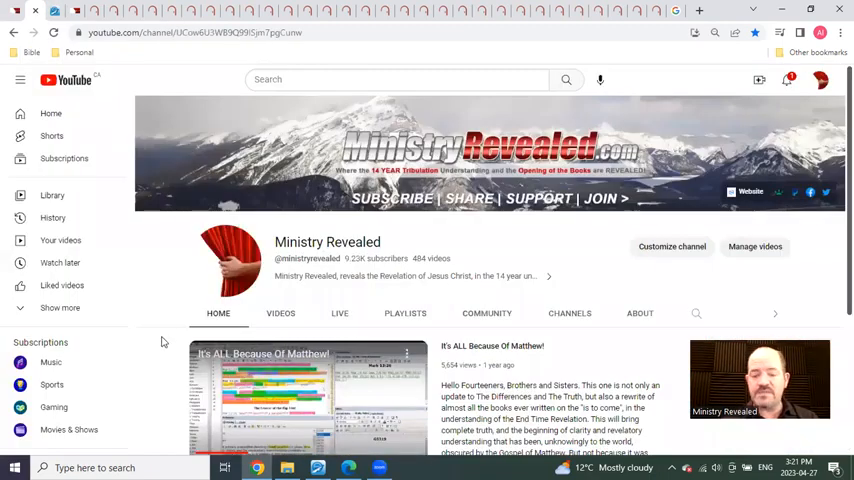
{"action": "mouse_move", "coordinate": [234, 308]}
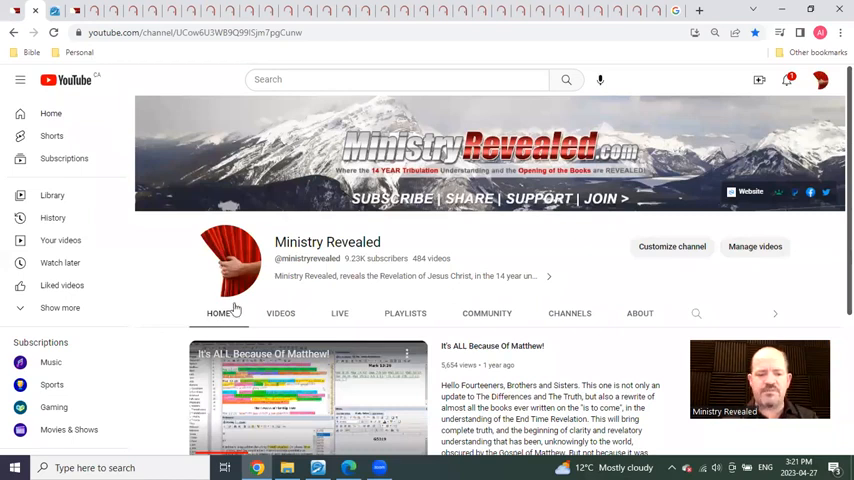
{"action": "mouse_move", "coordinate": [178, 332]}
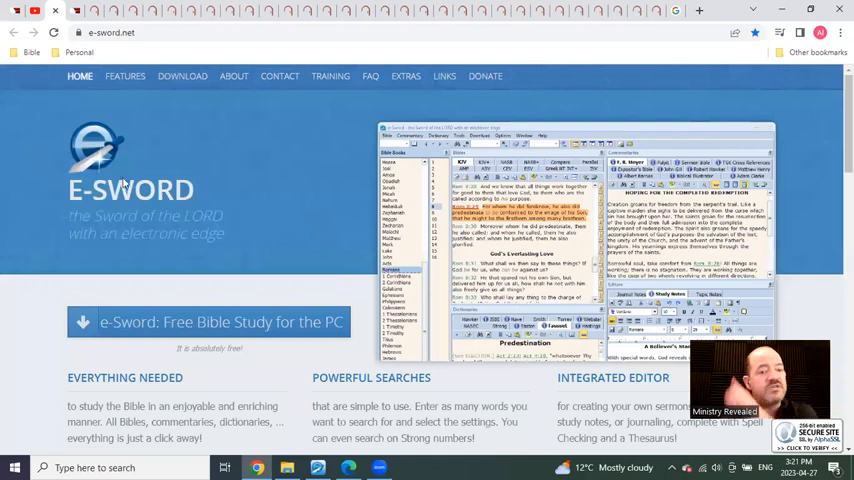
{"action": "mouse_move", "coordinate": [348, 228]}
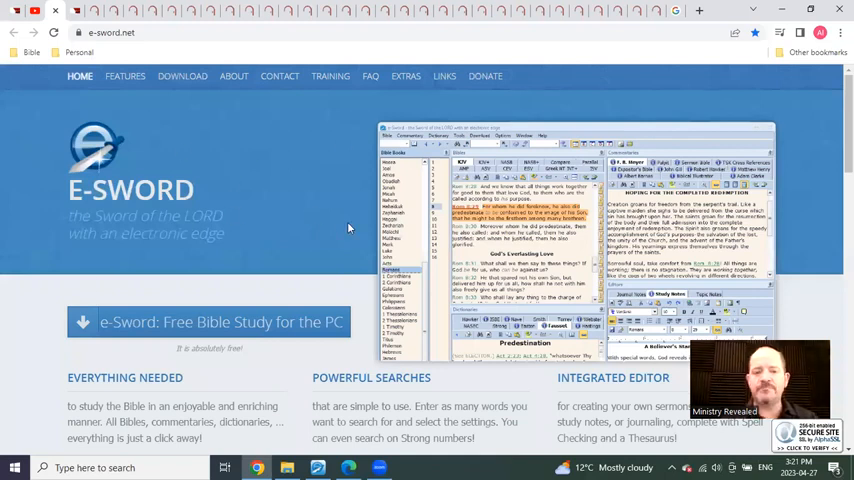
{"action": "mouse_move", "coordinate": [272, 200]}
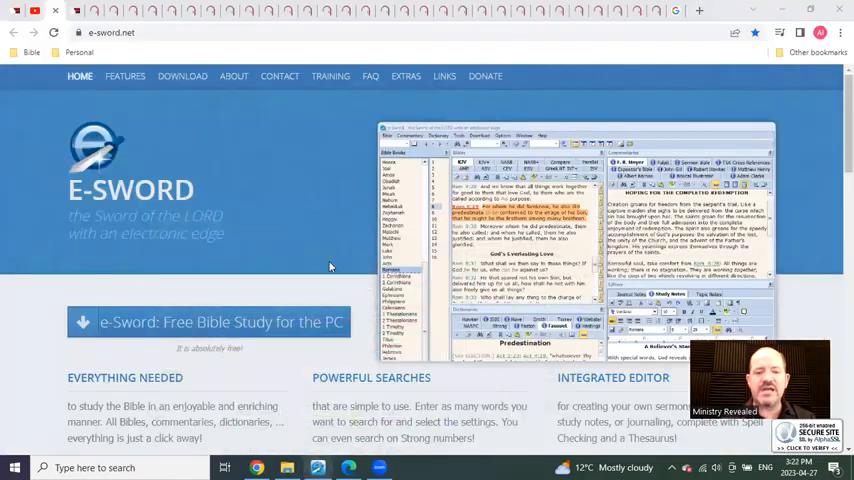
{"action": "mouse_move", "coordinate": [320, 228]}
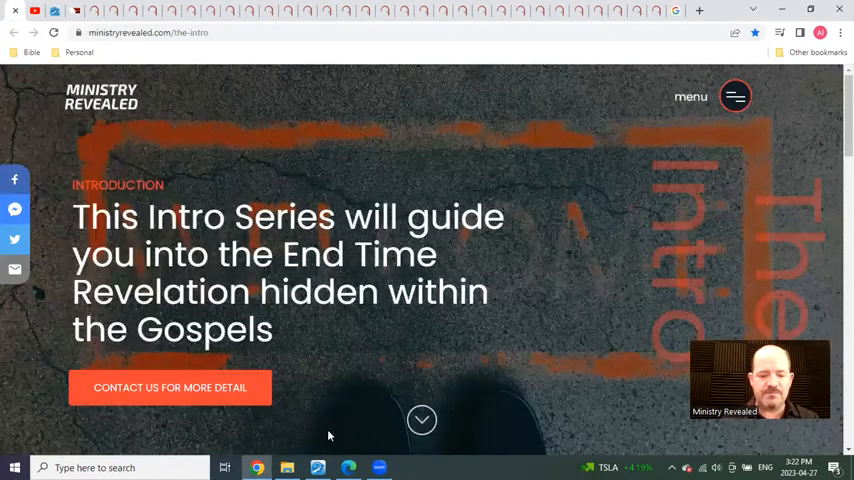
- Go to ministryrevealed.com/the-intro showing the Introduction series on End Time Revelation in the Gospels
{"action": "left_click", "coordinate": [332, 468]}
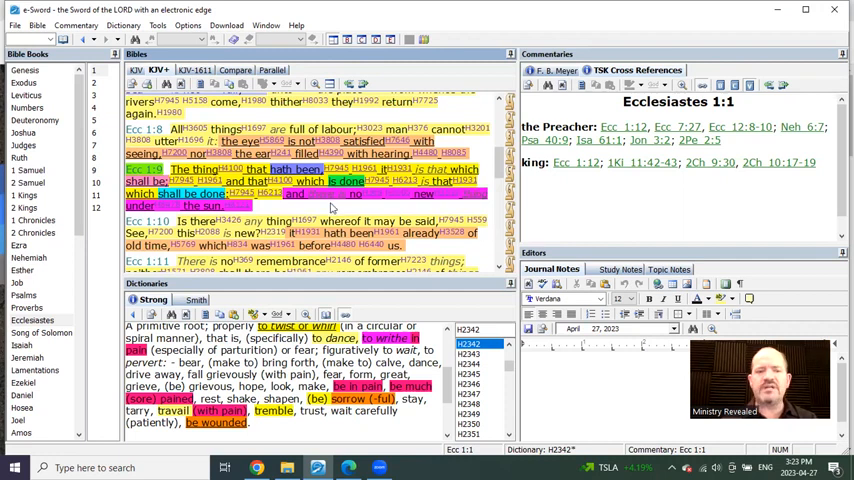
- Scroll through the colour-highlighted verses of Ecclesiastes 1 in the KJV+ Bible pane
{"action": "scroll", "scroll_direction": "down", "scroll_amount": 3}
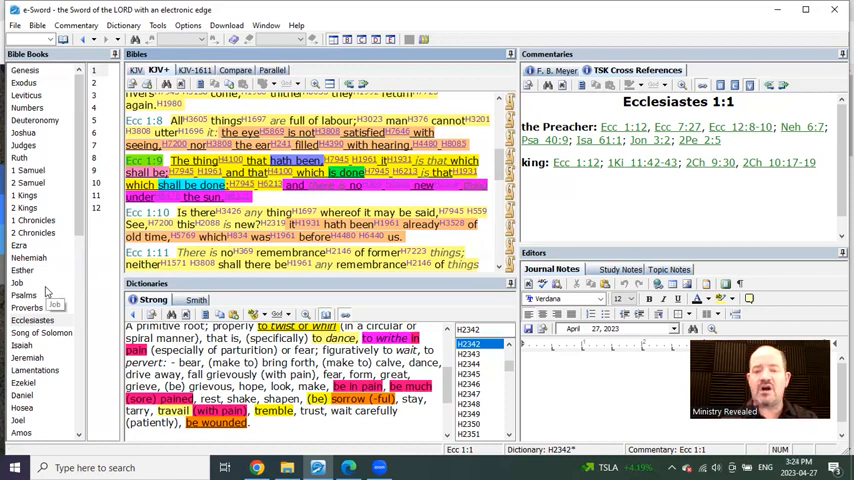
{"action": "scroll", "scroll_direction": "down", "scroll_amount": 3}
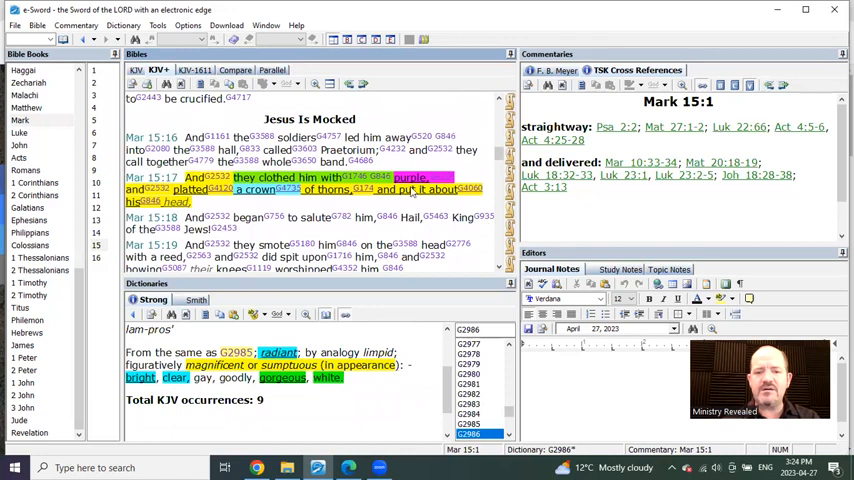
- Move to the Gospel mocking accounts and the Strong's entries for purple and scarlet, ending in Luke 23
{"action": "left_click", "coordinate": [408, 176]}
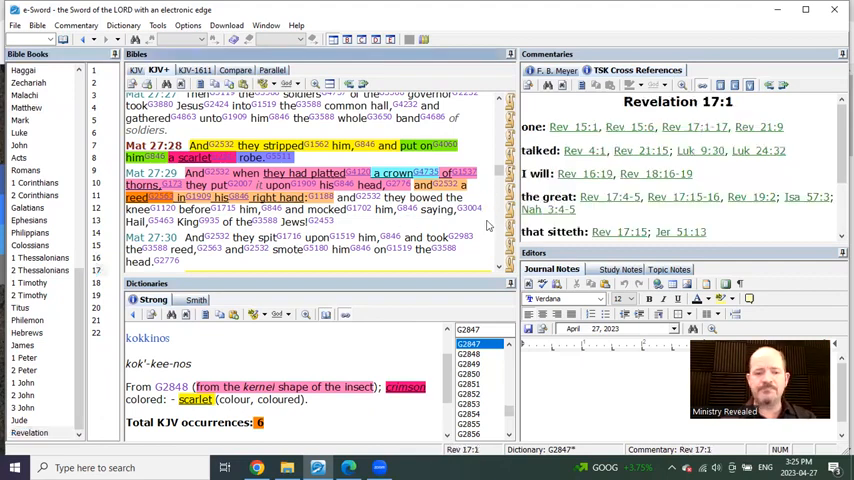
{"action": "scroll", "scroll_direction": "down", "scroll_amount": 3}
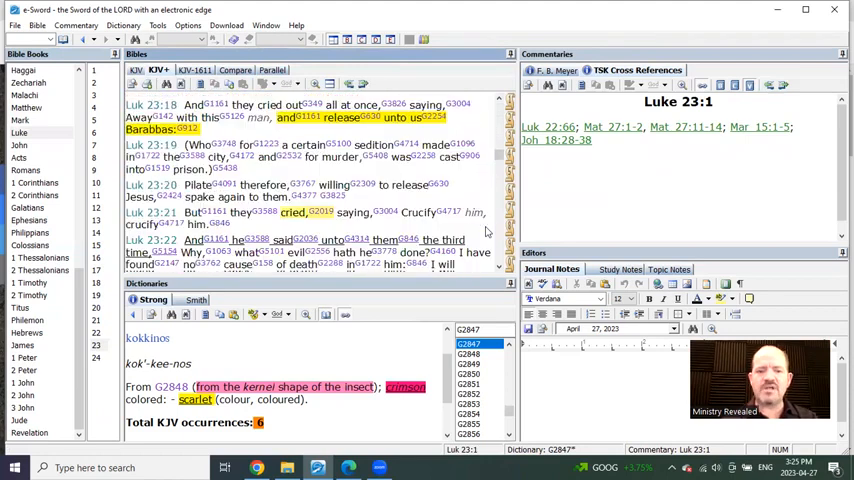
- Scroll through Luke 23 and on to Mark 15:26-29, Jesus crucified between two thieves as King of the Jews
{"action": "scroll", "scroll_direction": "down", "scroll_amount": 3}
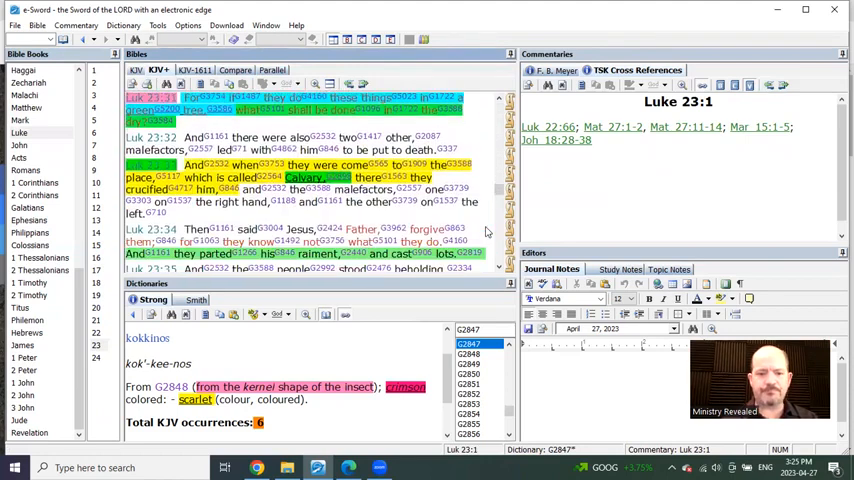
{"action": "scroll", "scroll_direction": "down", "scroll_amount": 3}
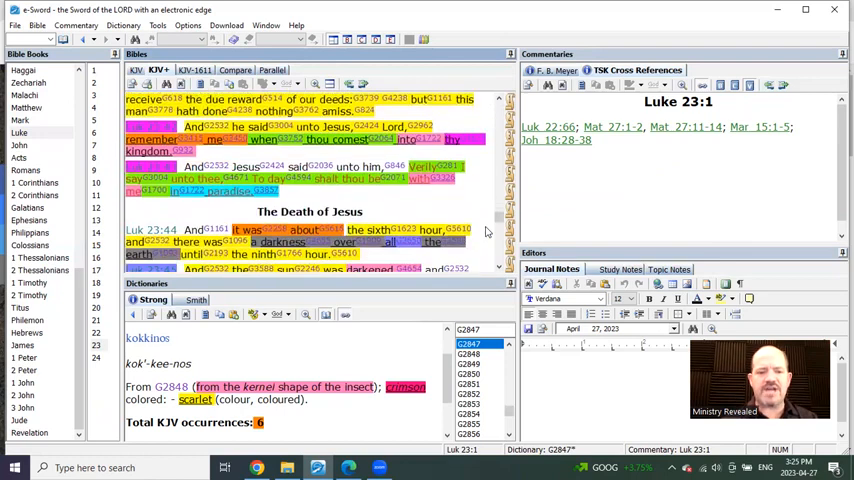
{"action": "scroll", "scroll_direction": "down", "scroll_amount": 3}
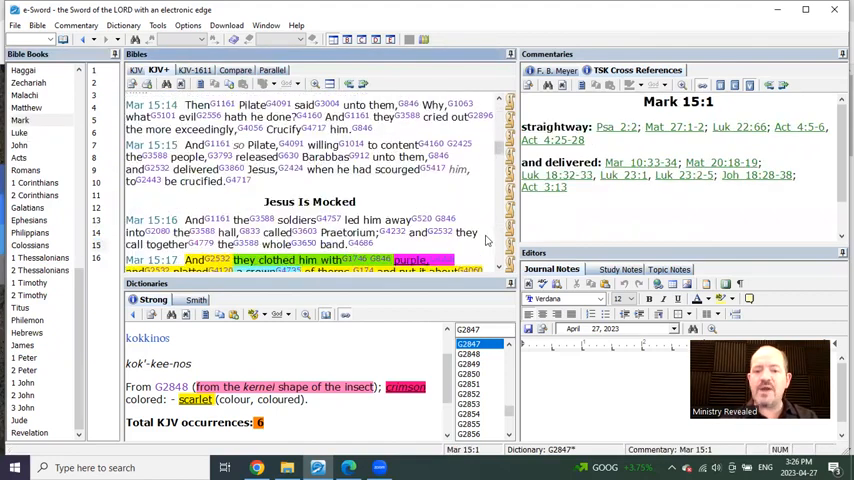
{"action": "scroll", "scroll_direction": "down", "scroll_amount": 3}
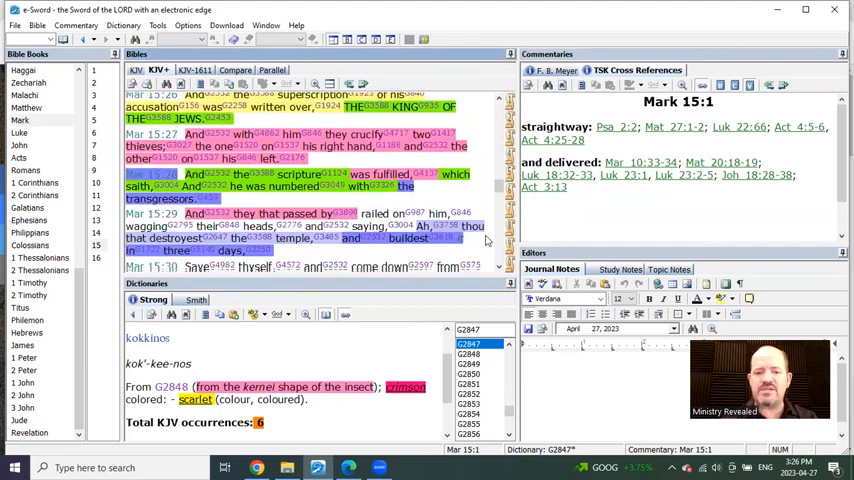
{"action": "scroll", "scroll_direction": "down", "scroll_amount": 3}
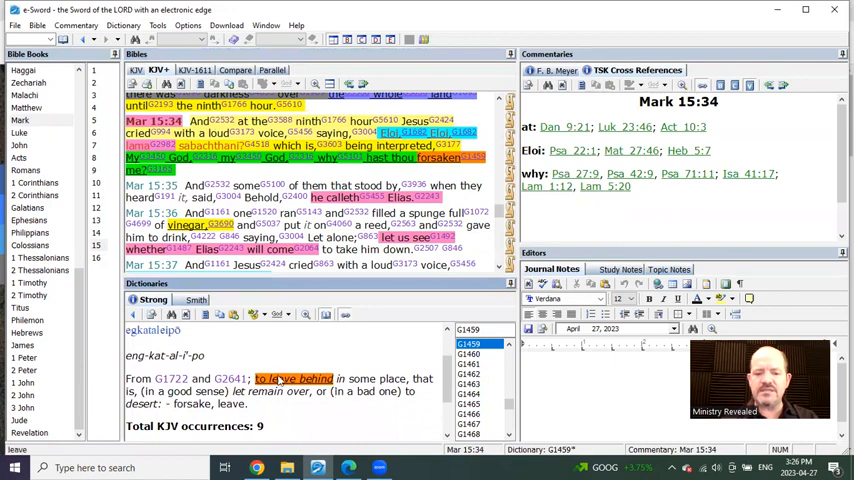
{"action": "mouse_move", "coordinate": [384, 360]}
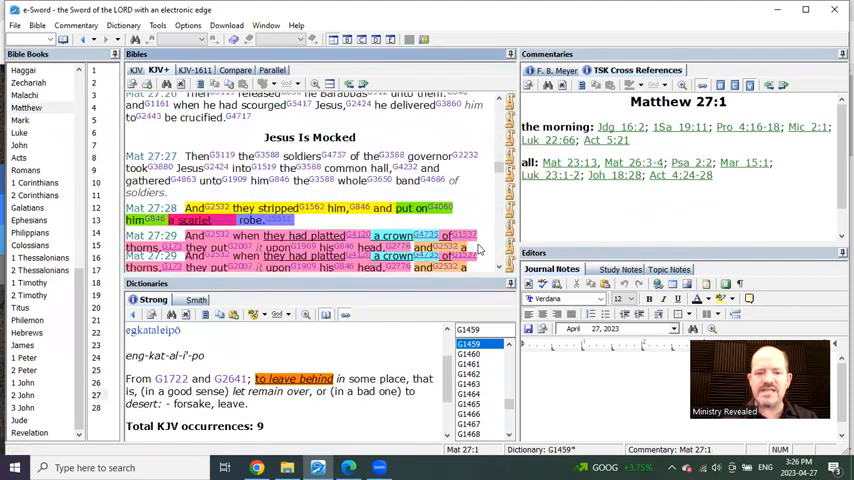
- Scroll Matthew 27 to verse 46, the cry of being forsaken, with Strong's G1459 shown
{"action": "scroll", "scroll_direction": "down", "scroll_amount": 3}
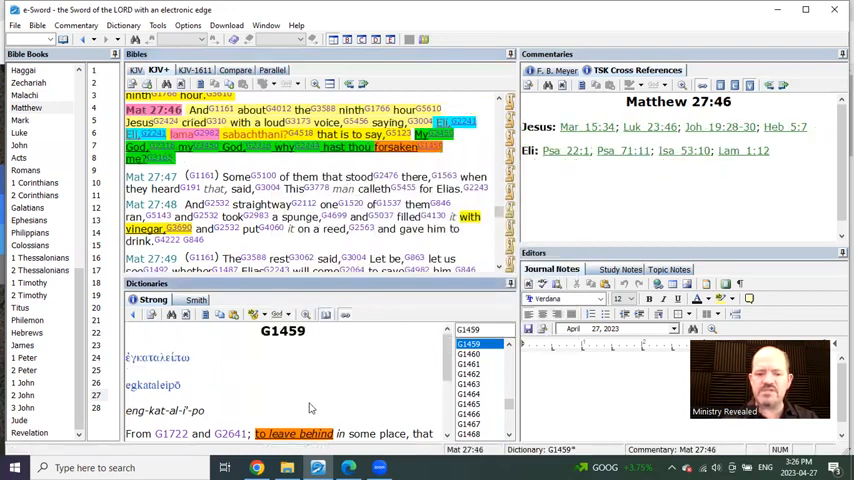
{"action": "scroll", "scroll_direction": "down", "scroll_amount": 3}
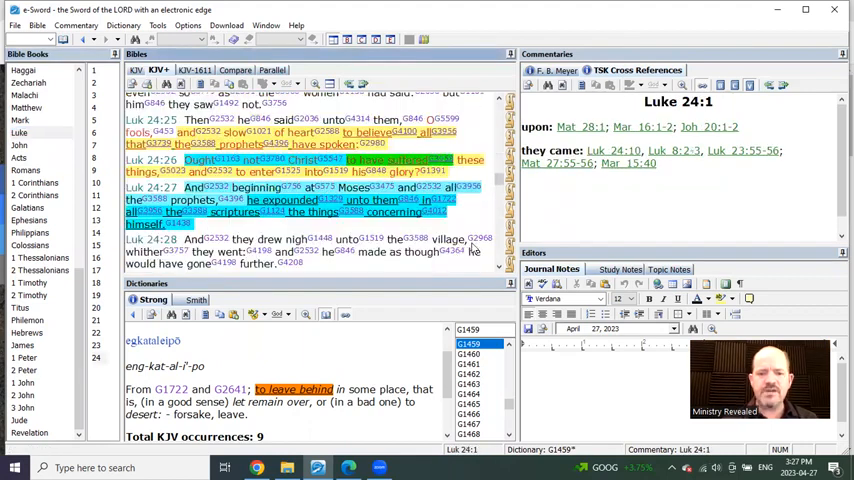
- Scroll Luke 24 down to verses 50–53, the Ascension at Bethany
{"action": "scroll", "scroll_direction": "down", "scroll_amount": 3}
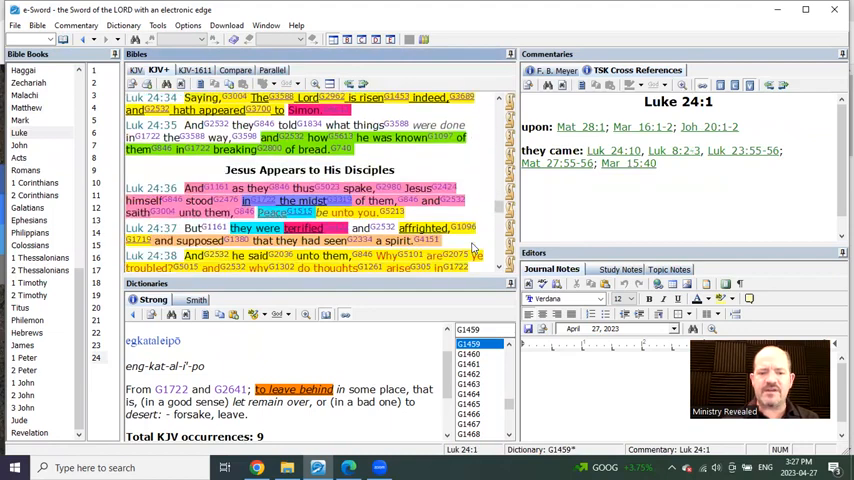
{"action": "scroll", "scroll_direction": "down", "scroll_amount": 3}
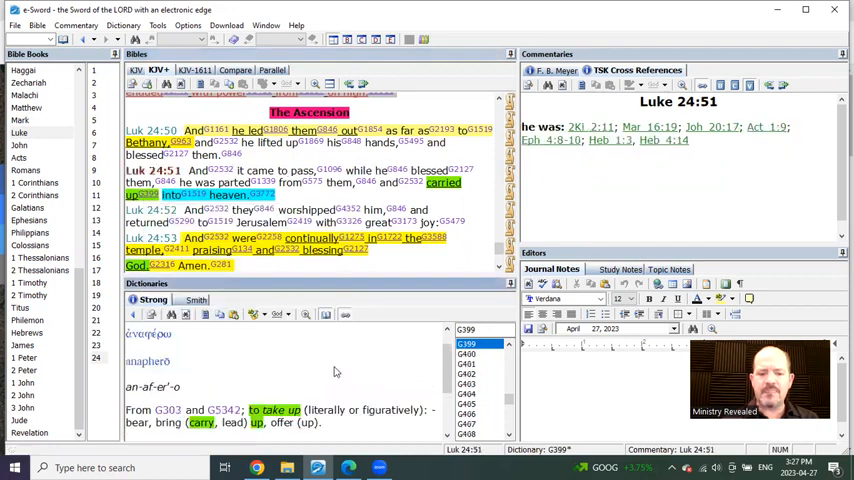
{"action": "mouse_move", "coordinate": [338, 354]}
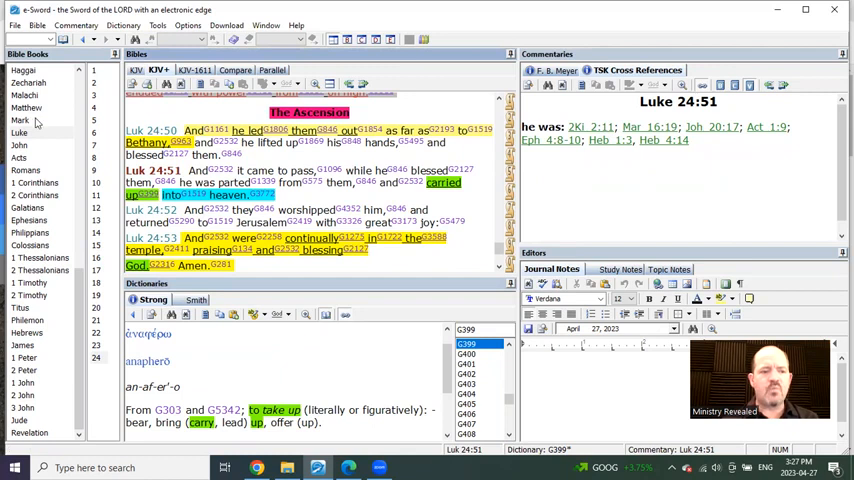
- Select Matthew in the Bible Books list to reach Matthew 28:18–20, the commission to teach all nations
{"action": "left_click", "coordinate": [20, 120]}
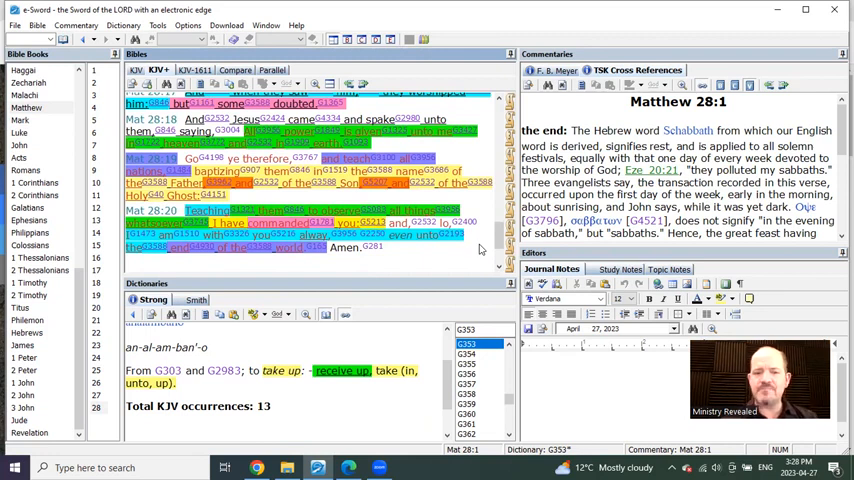
{"action": "mouse_move", "coordinate": [402, 260]}
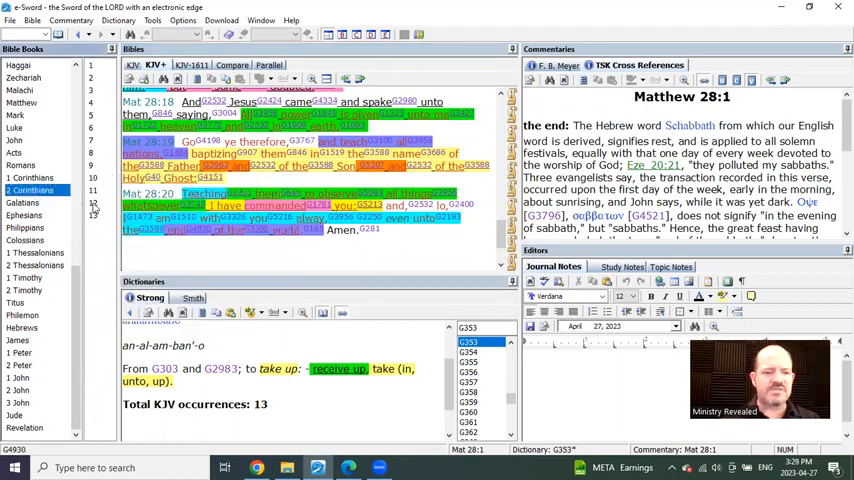
- Select 2 Corinthians in the Bible Books list for chapter 12:2–5, the man caught up to the third heaven
{"action": "left_click", "coordinate": [34, 190]}
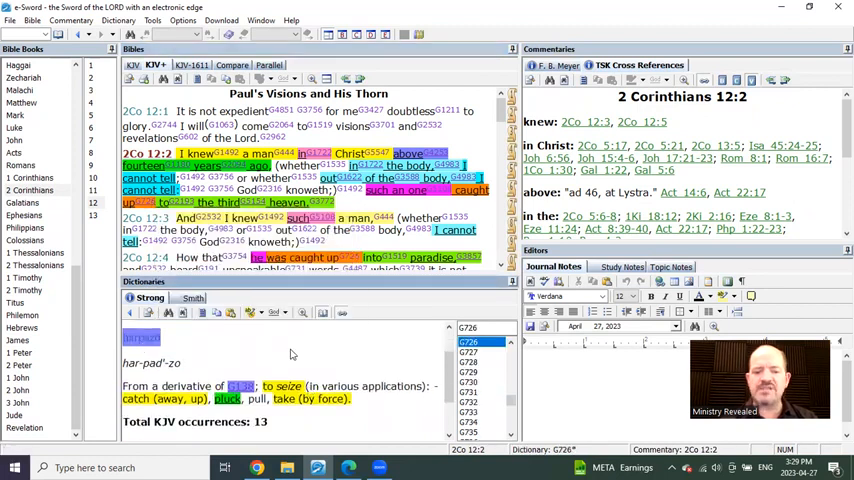
{"action": "mouse_move", "coordinate": [344, 342]}
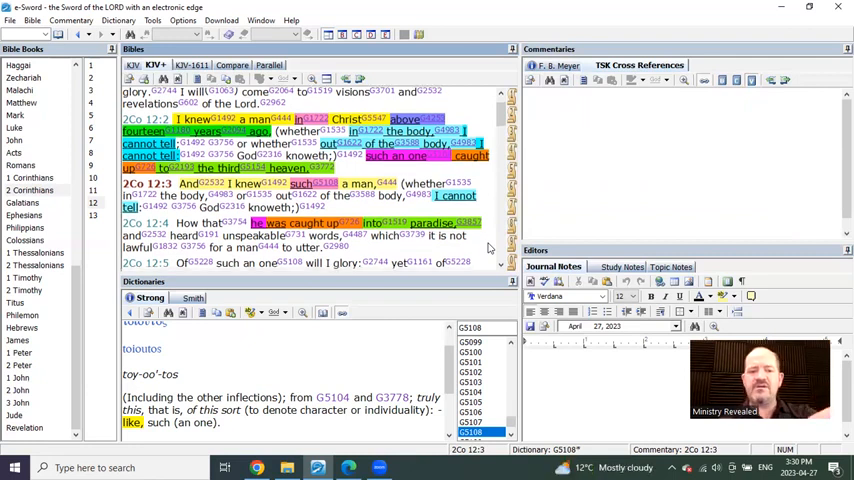
- Scroll 2 Corinthians 12 down to verses 13–15 with the 'such' (G5108) entry open
{"action": "scroll", "scroll_direction": "down", "scroll_amount": 3}
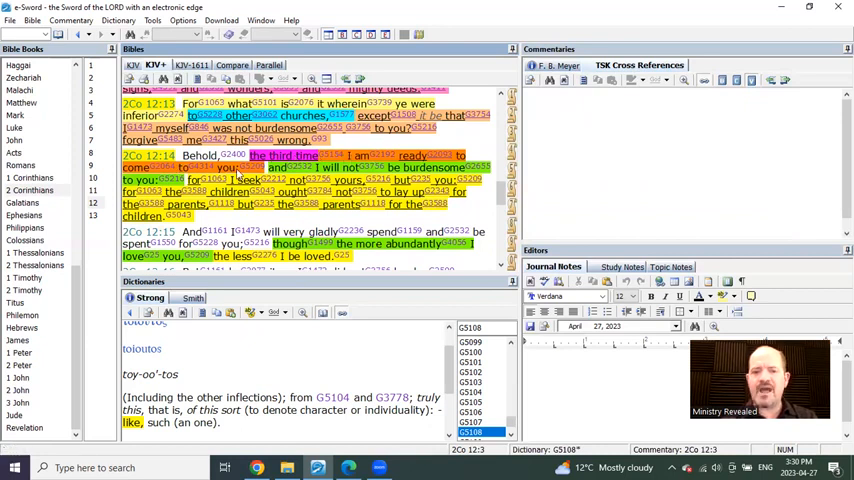
{"action": "mouse_move", "coordinate": [484, 208]}
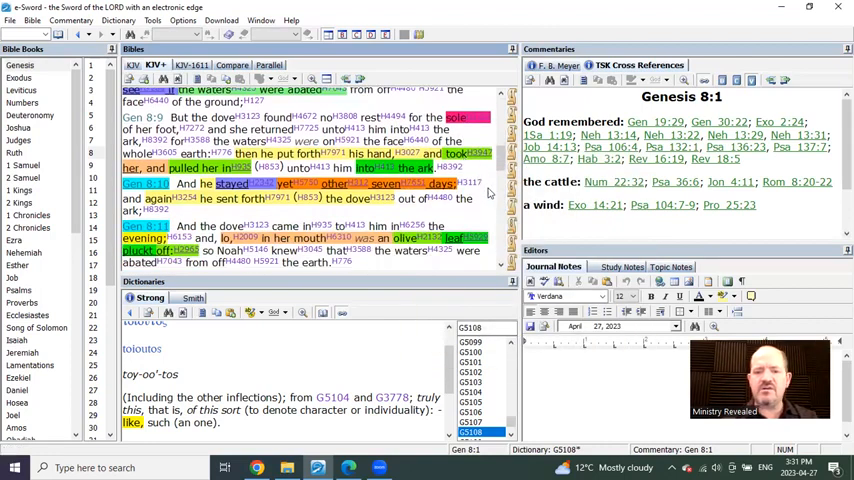
- Scroll Genesis 8 down to verses 9–13, the dove returning with an olive leaf
{"action": "scroll", "scroll_direction": "down", "scroll_amount": 3}
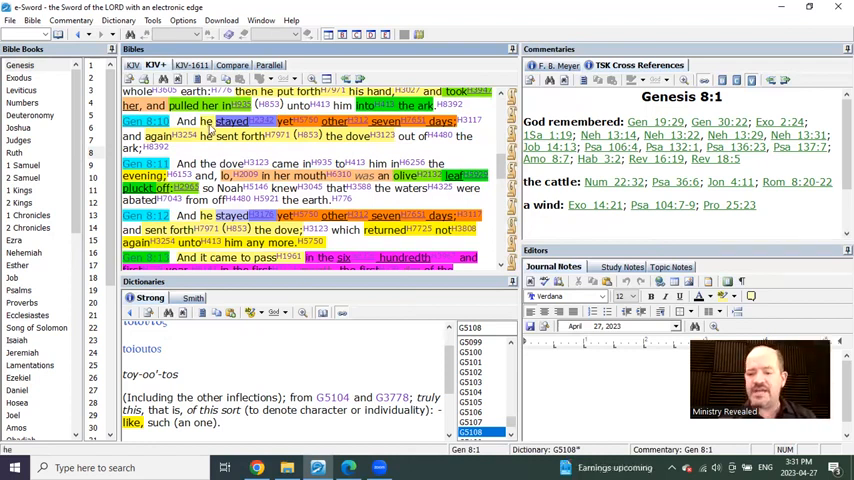
{"action": "mouse_move", "coordinate": [248, 160]}
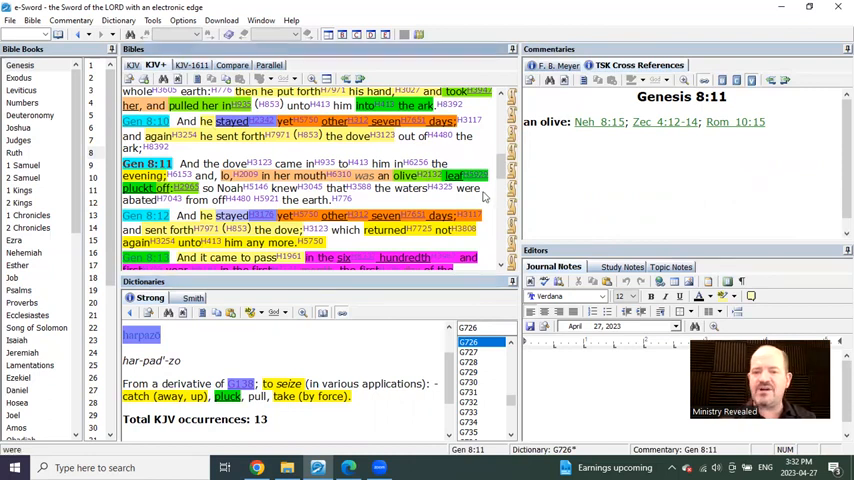
{"action": "mouse_move", "coordinate": [490, 200]}
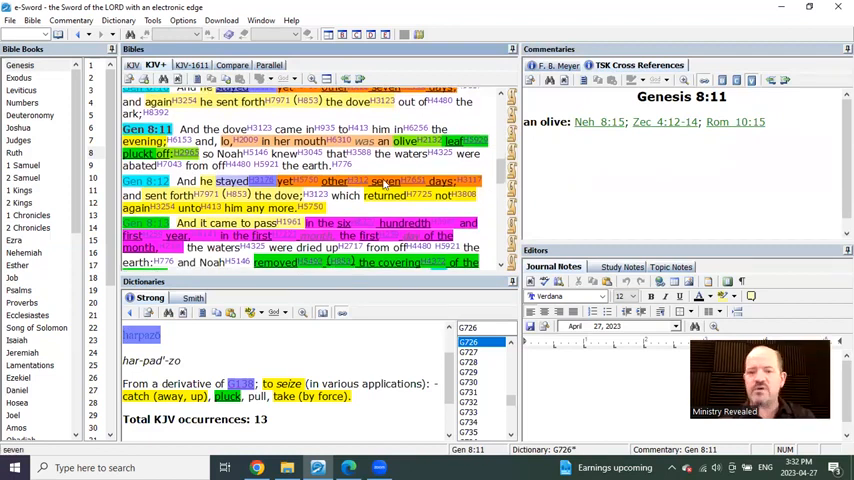
{"action": "mouse_move", "coordinate": [484, 204]}
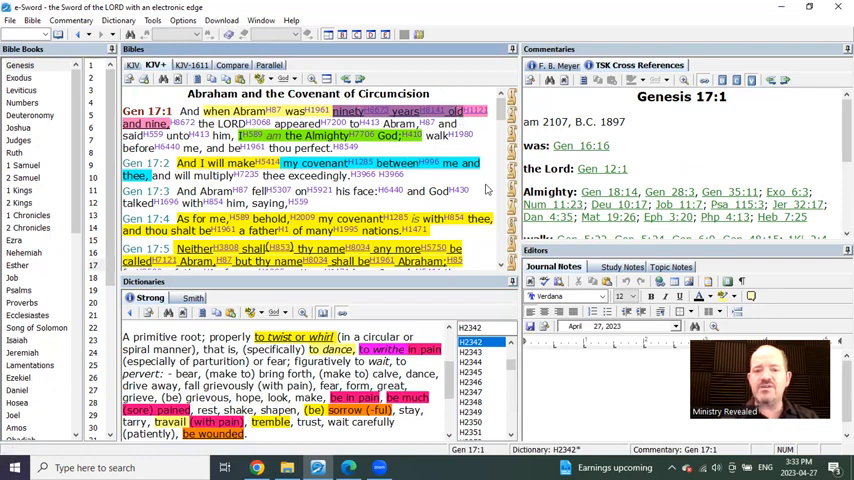
- Scroll through Genesis 17 and go to Genesis 21:1–4, the birth of Isaac
{"action": "scroll", "scroll_direction": "down", "scroll_amount": 3}
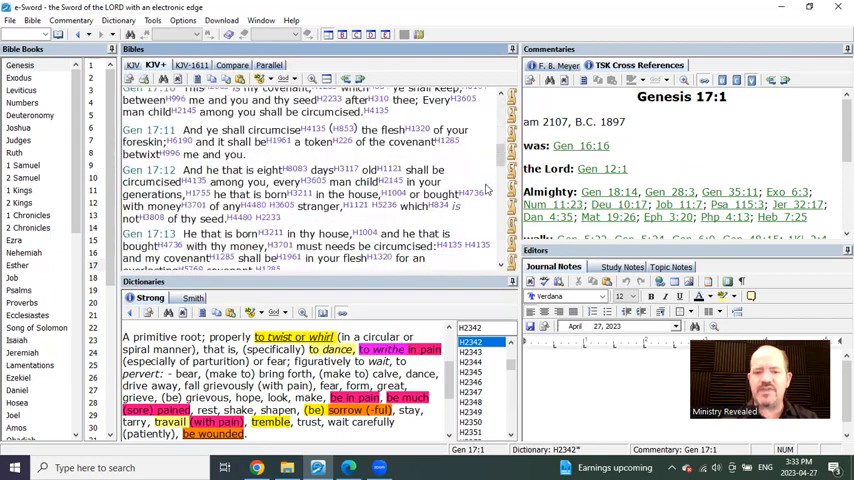
{"action": "scroll", "scroll_direction": "down", "scroll_amount": 3}
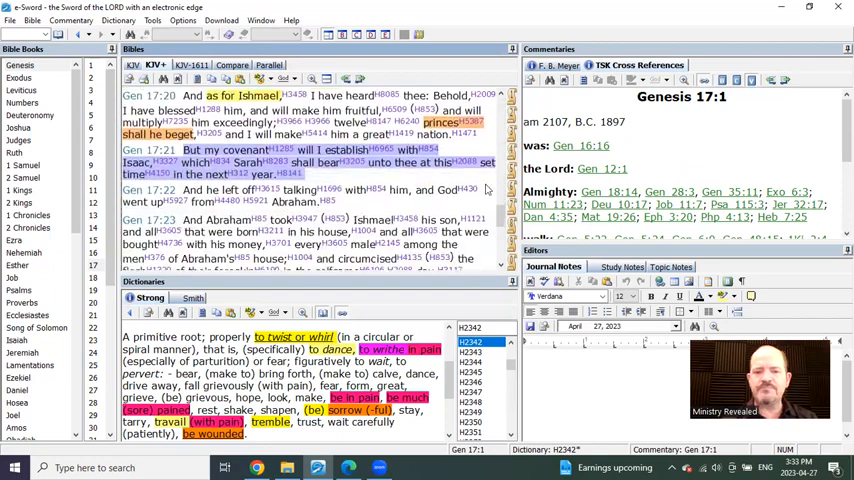
{"action": "scroll", "scroll_direction": "down", "scroll_amount": 3}
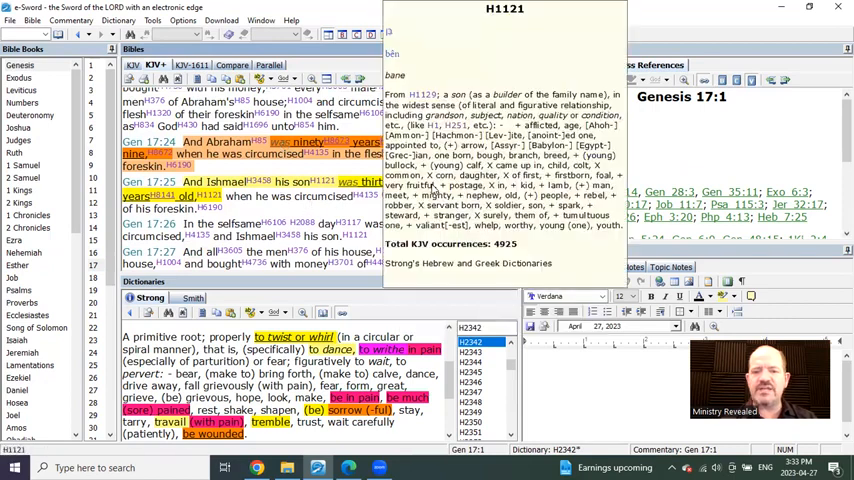
{"action": "left_click", "coordinate": [838, 10]}
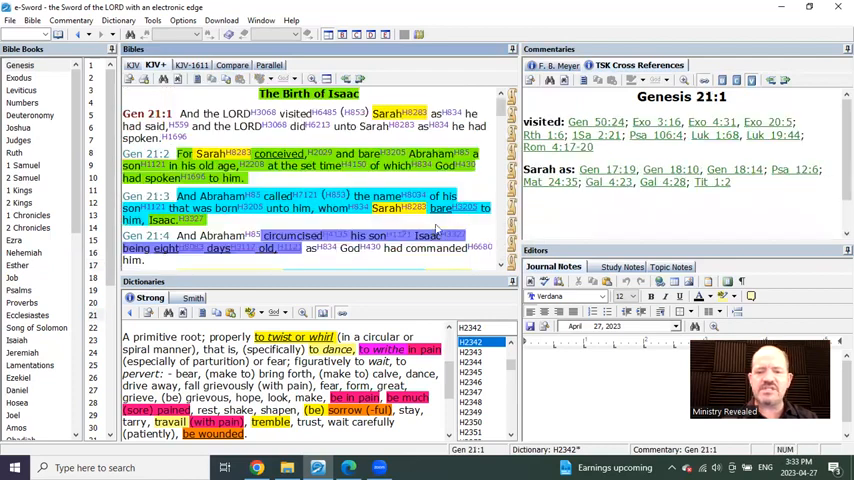
{"action": "scroll", "scroll_direction": "down", "scroll_amount": 3}
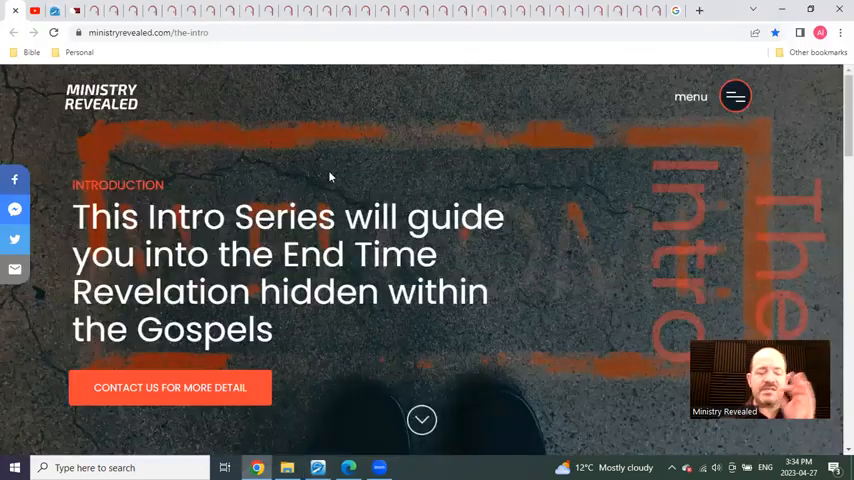
- Scroll the intro page down past The Gospels Revealed to the Matthew video section
{"action": "scroll", "scroll_direction": "down", "scroll_amount": 3}
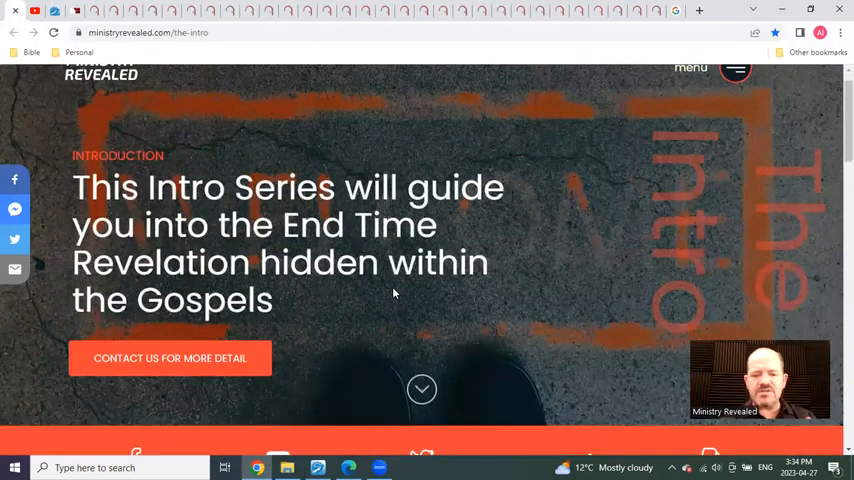
{"action": "scroll", "scroll_direction": "down", "scroll_amount": 3}
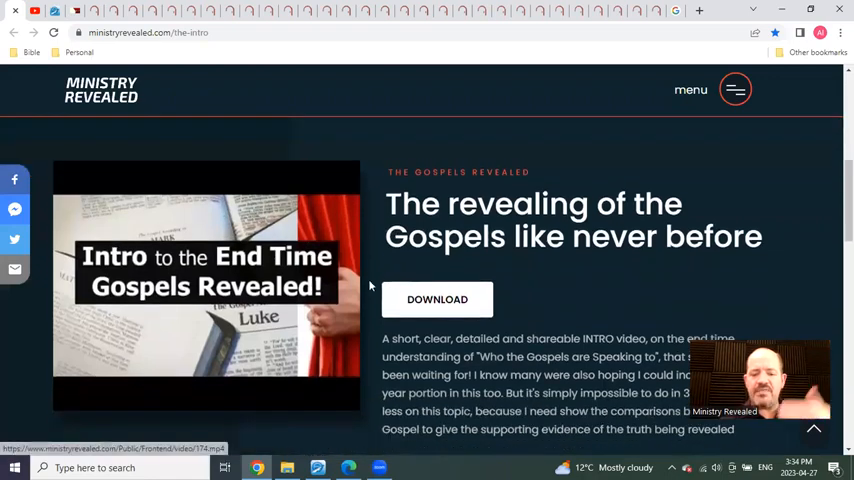
{"action": "scroll", "scroll_direction": "down", "scroll_amount": 3}
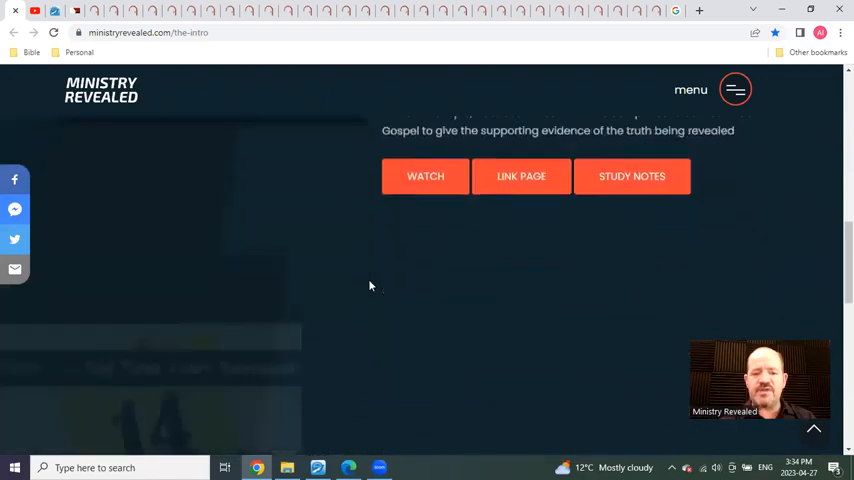
{"action": "scroll", "scroll_direction": "down", "scroll_amount": 3}
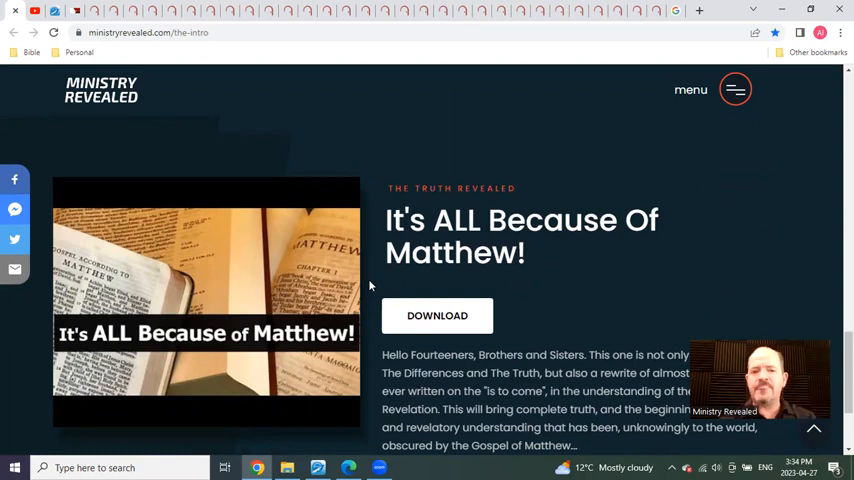
- Scroll the intro page back to its End Time Revelation introduction banner
{"action": "scroll", "scroll_direction": "down", "scroll_amount": 3}
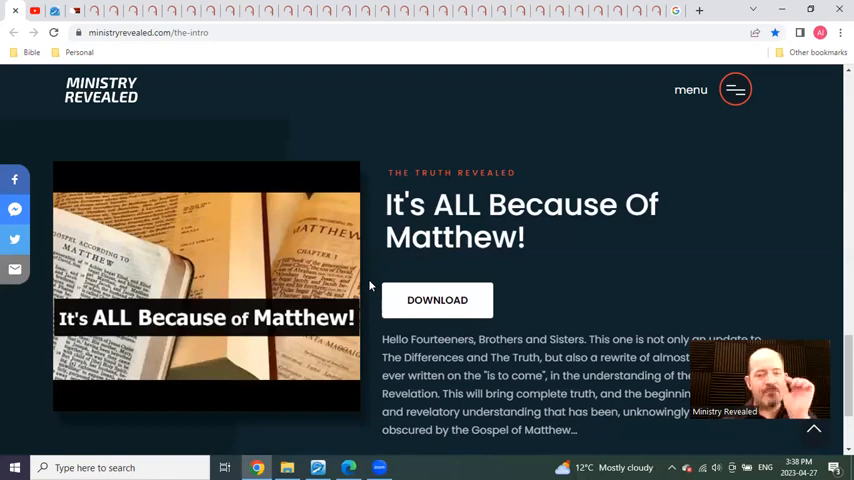
{"action": "scroll", "scroll_direction": "down", "scroll_amount": 3}
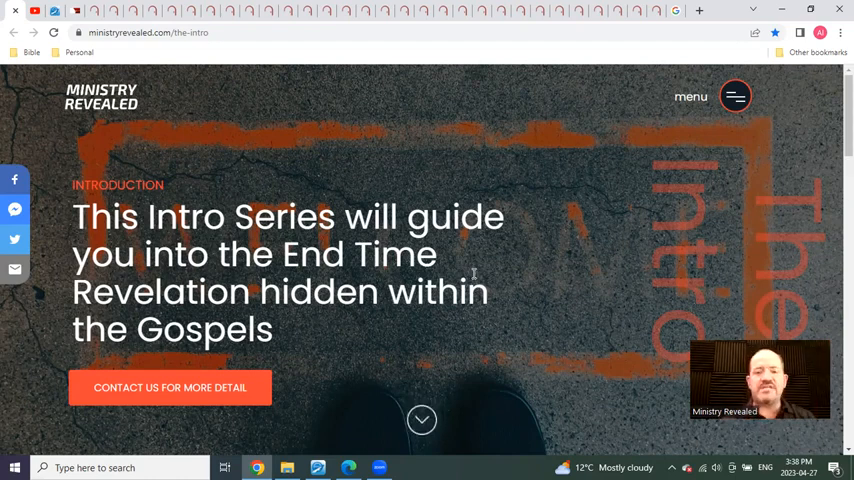
- Scroll past Gospels Revealed and reach The End Times Revealed book download page
{"action": "scroll", "scroll_direction": "down", "scroll_amount": 3}
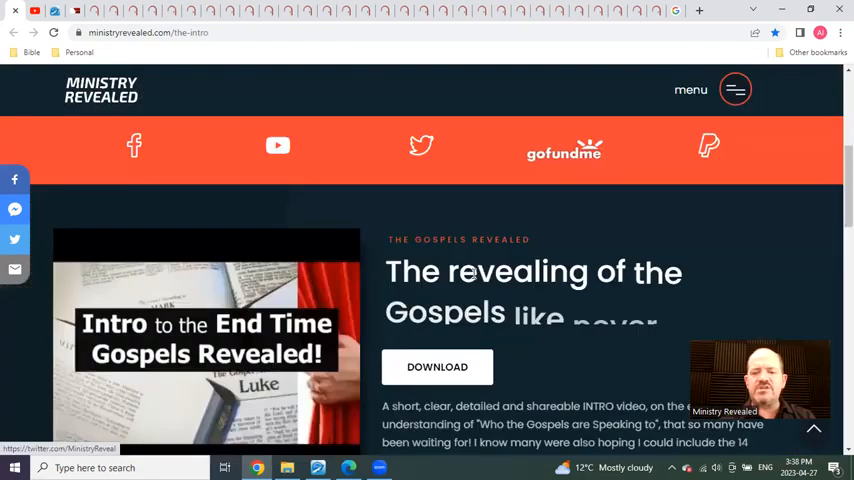
{"action": "scroll", "scroll_direction": "down", "scroll_amount": 3}
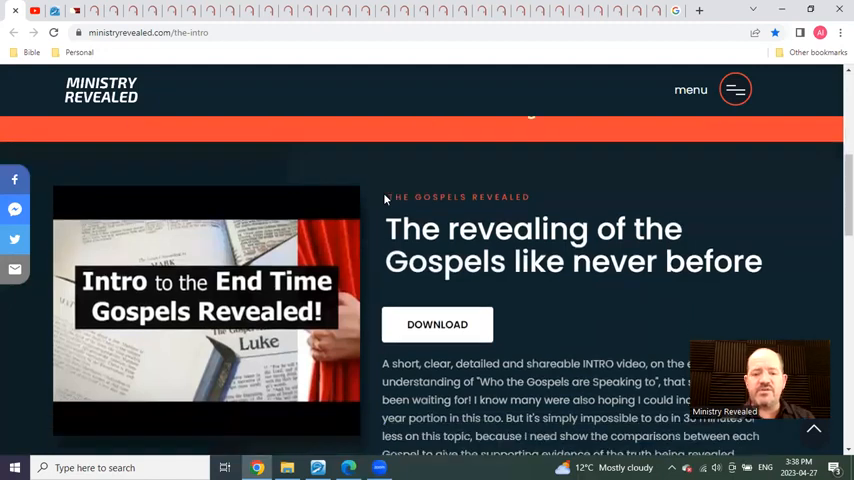
{"action": "scroll", "scroll_direction": "down", "scroll_amount": 3}
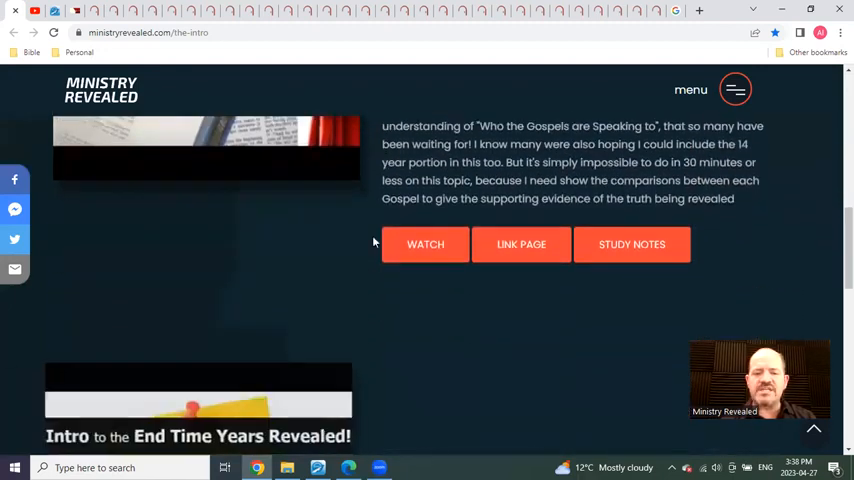
{"action": "scroll", "scroll_direction": "up", "scroll_amount": 3}
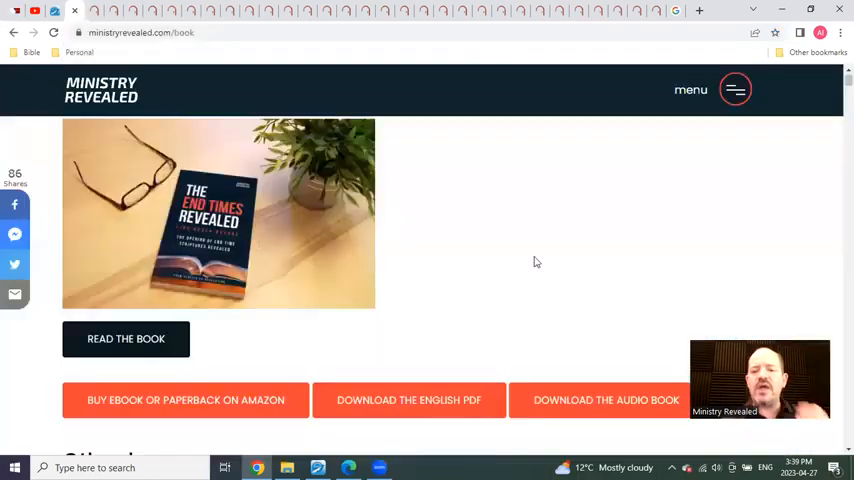
{"action": "scroll", "scroll_direction": "down", "scroll_amount": 3}
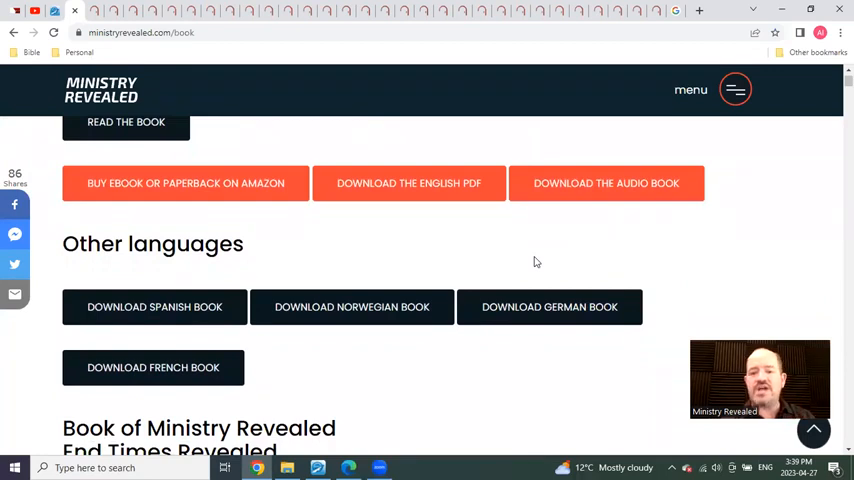
{"action": "scroll", "scroll_direction": "up", "scroll_amount": 3}
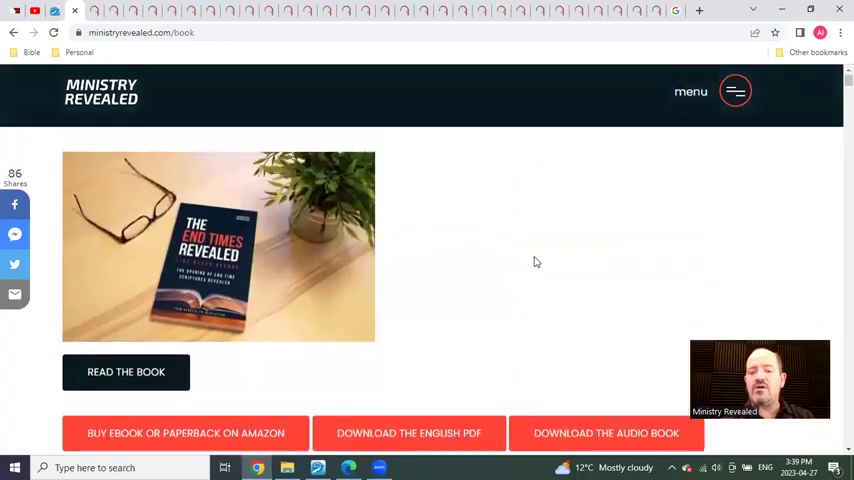